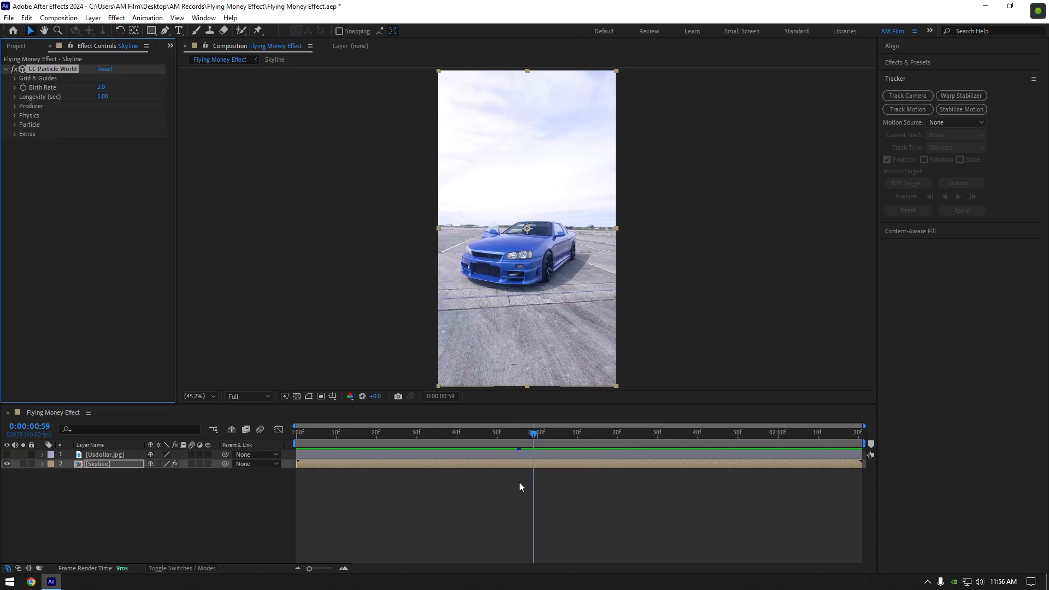
Step: Set CC Particle World's Physics animation to Twirly with gravity 0
{"action": "left_click", "coordinate": [14, 78]}
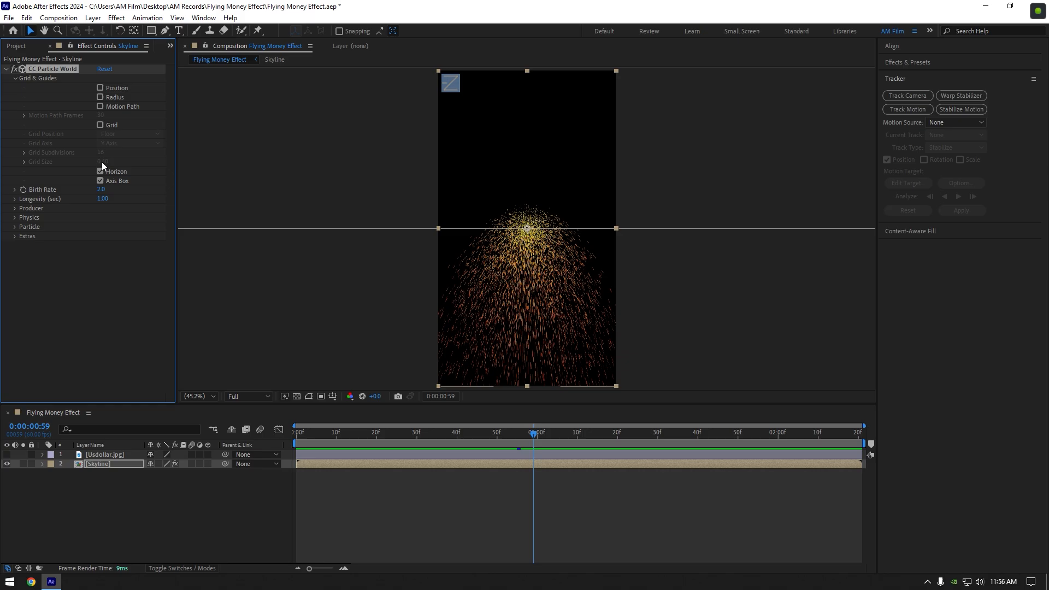
{"action": "left_click", "coordinate": [15, 78]}
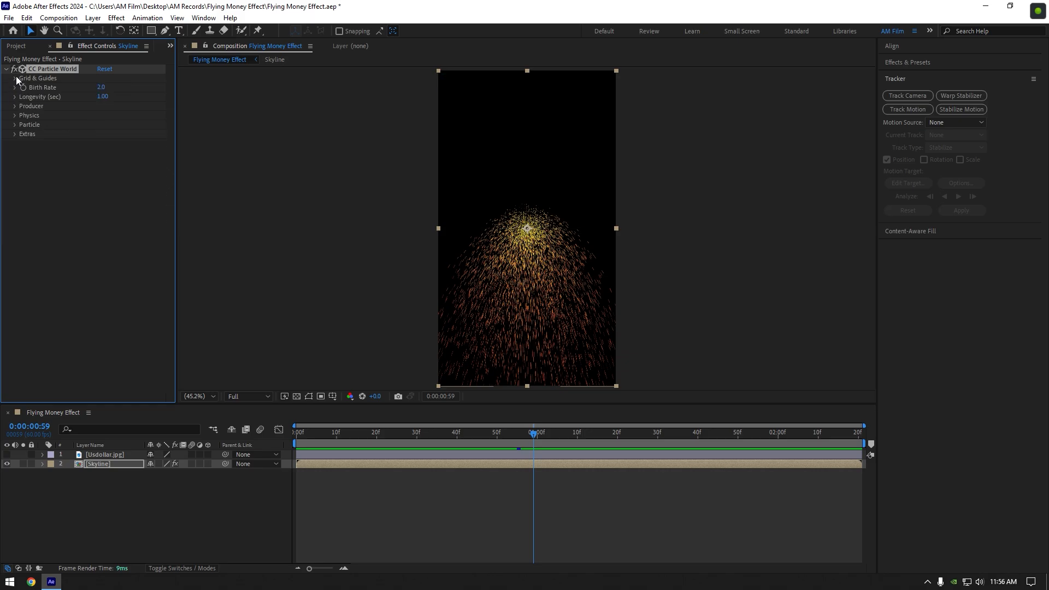
{"action": "left_click", "coordinate": [15, 115]}
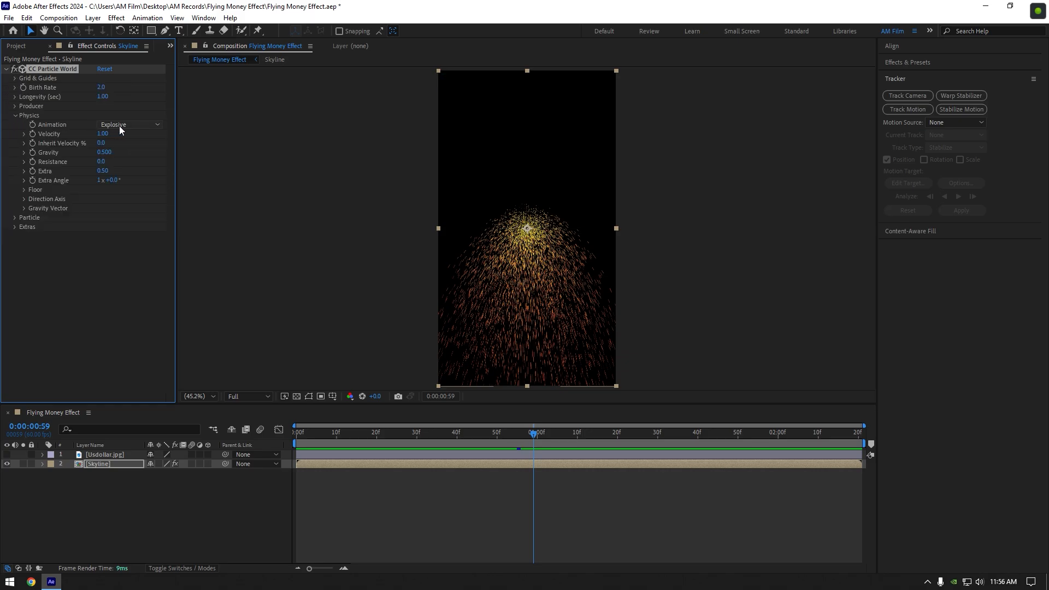
{"action": "left_click", "coordinate": [128, 124]}
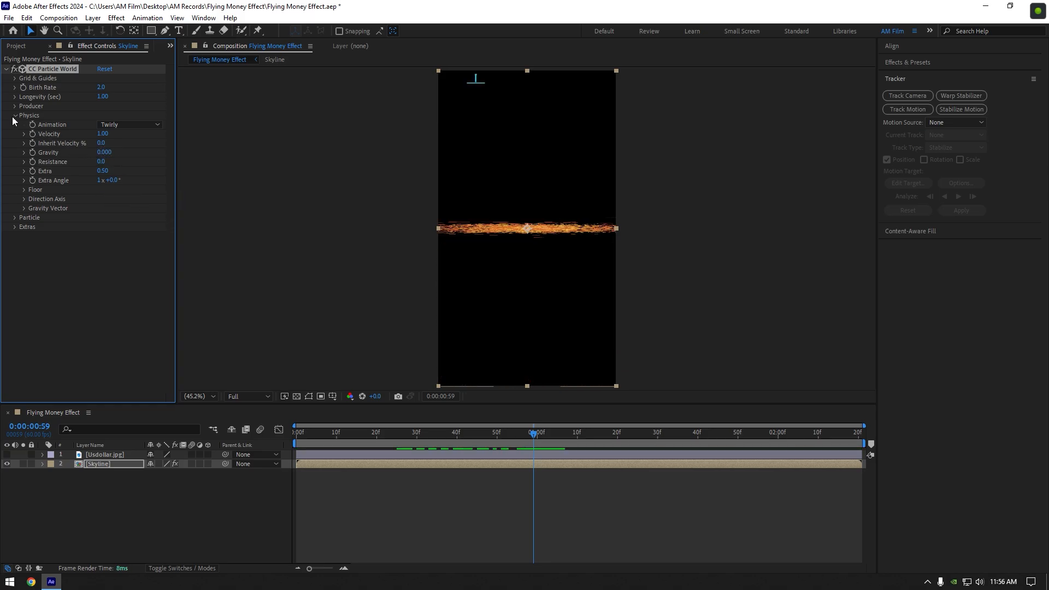
Step: Raise the producer's Radius Y from 0.505 to 1.505
{"action": "left_click", "coordinate": [15, 106]}
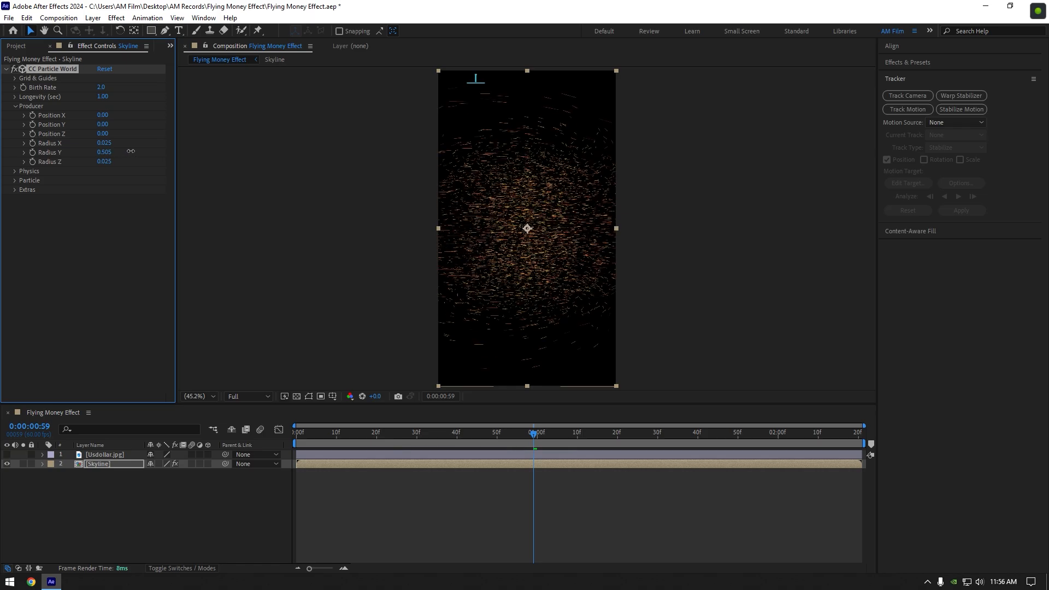
{"action": "left_click_drag", "start_coordinate": [103, 152], "coordinate": [159, 147]}
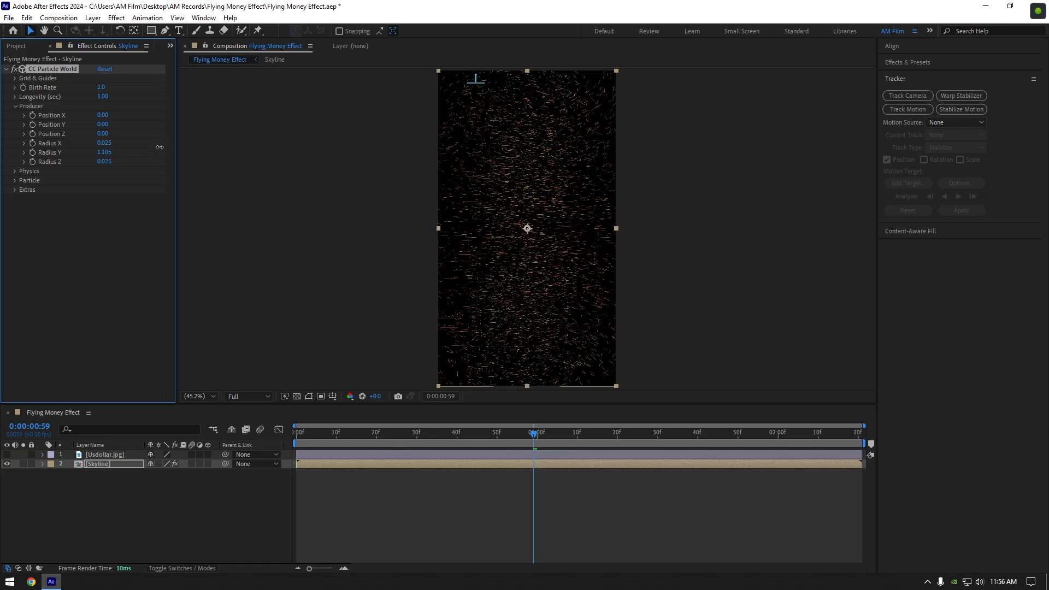
{"action": "left_click", "coordinate": [15, 105]}
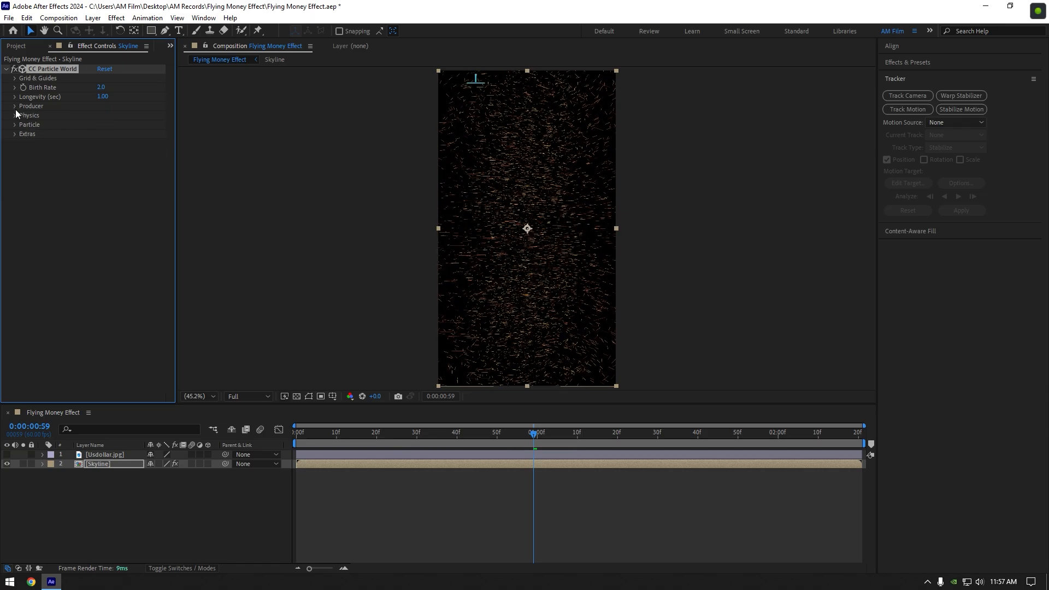
Step: Make particles Textured QuadPolygon using the 1. Usdollar.jpg layer as texture
{"action": "left_click", "coordinate": [15, 125]}
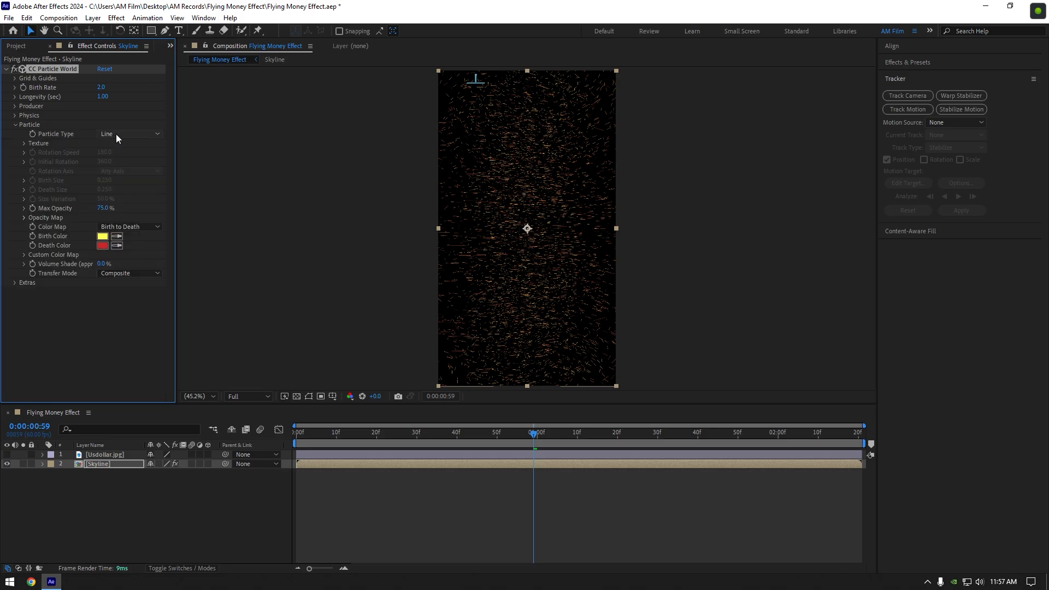
{"action": "left_click", "coordinate": [128, 133]}
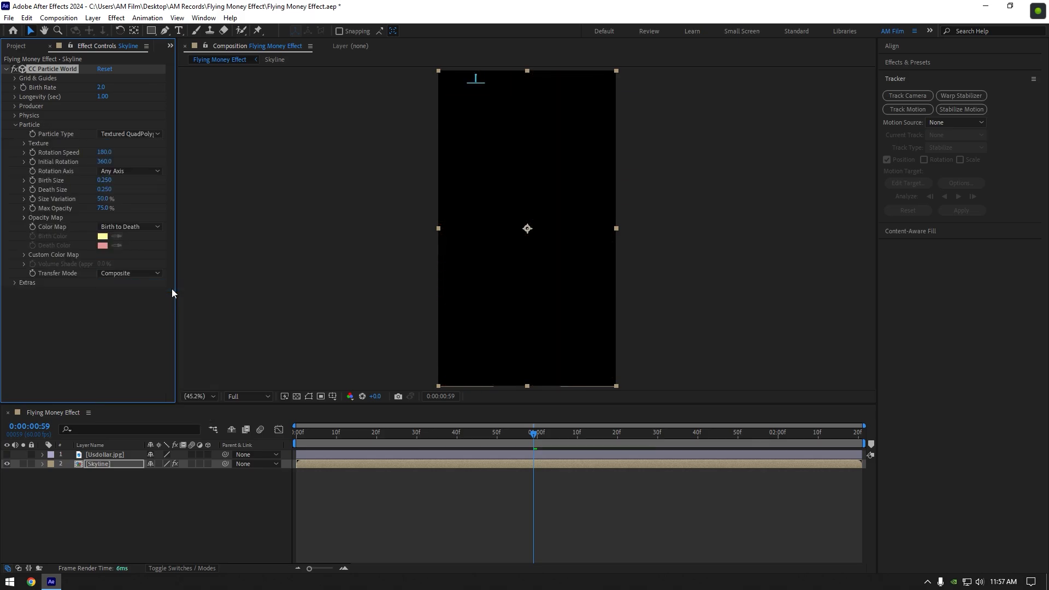
{"action": "left_click", "coordinate": [111, 152]}
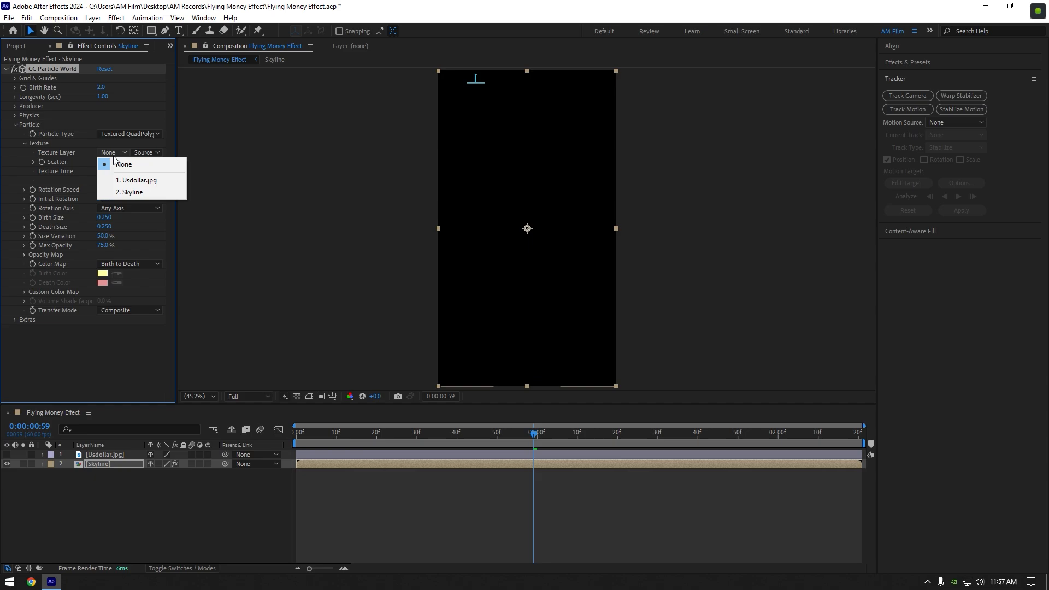
{"action": "left_click", "coordinate": [138, 180]}
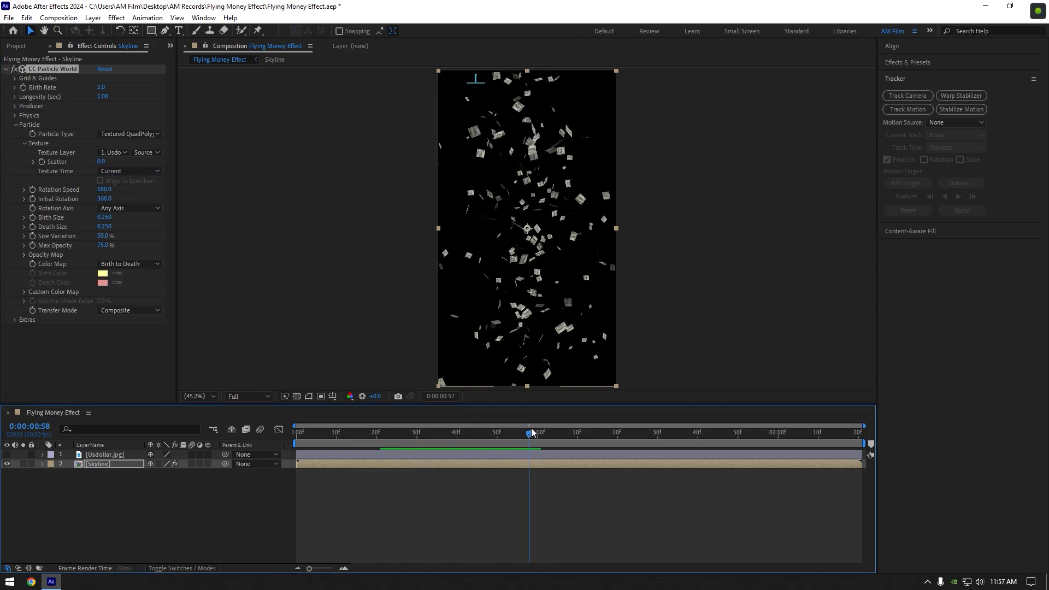
Step: Set particle Max Opacity to 100% and increase Size Variation
{"action": "left_click", "coordinate": [536, 434]}
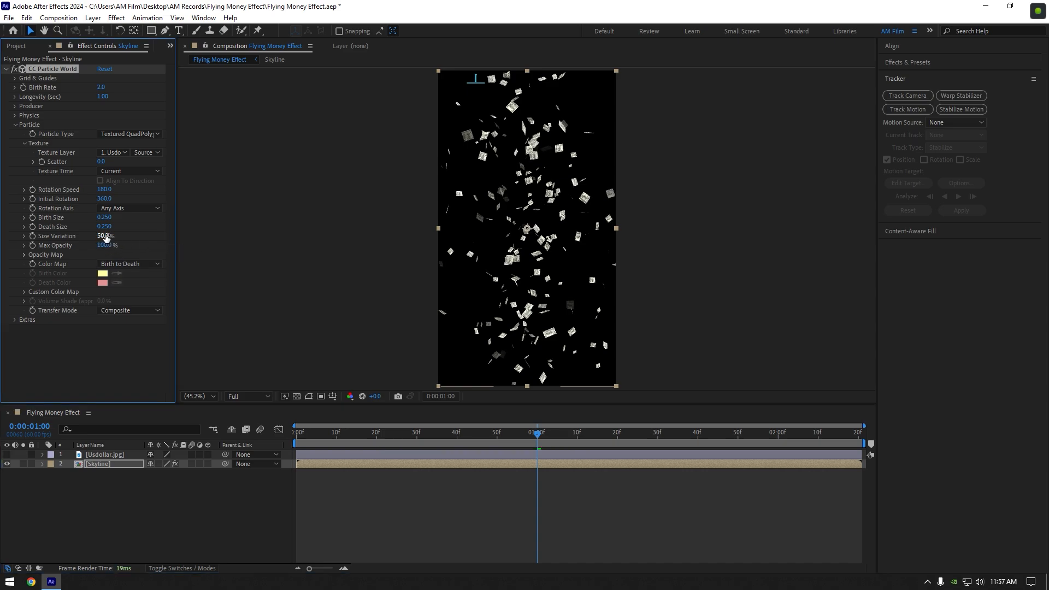
{"action": "left_click_drag", "start_coordinate": [105, 236], "coordinate": [120, 235]}
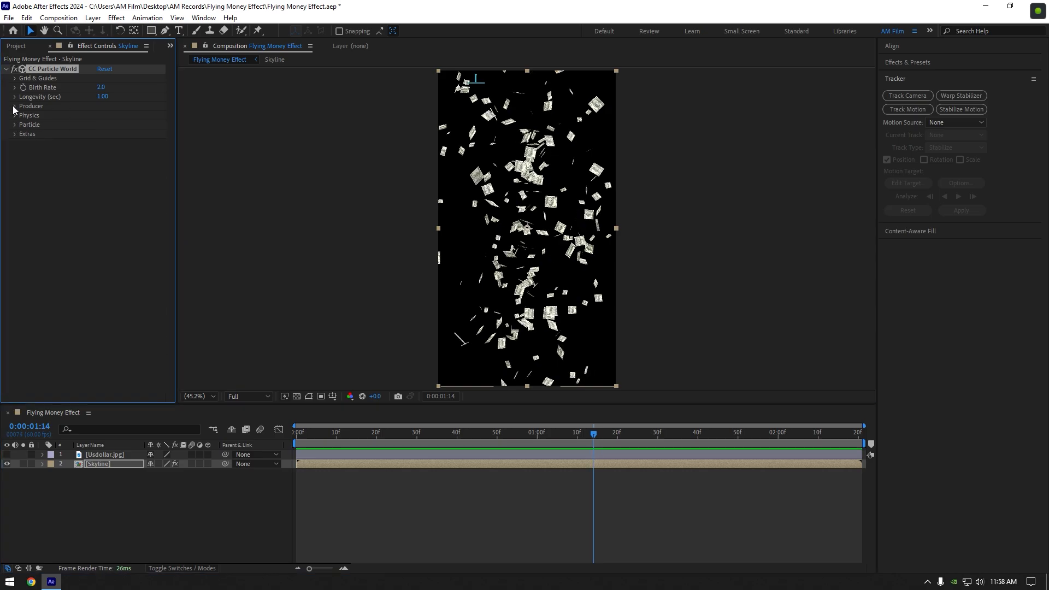
Step: Set producer radii to X 1.020, Y 1.555 and Z 0.810
{"action": "left_click", "coordinate": [30, 106]}
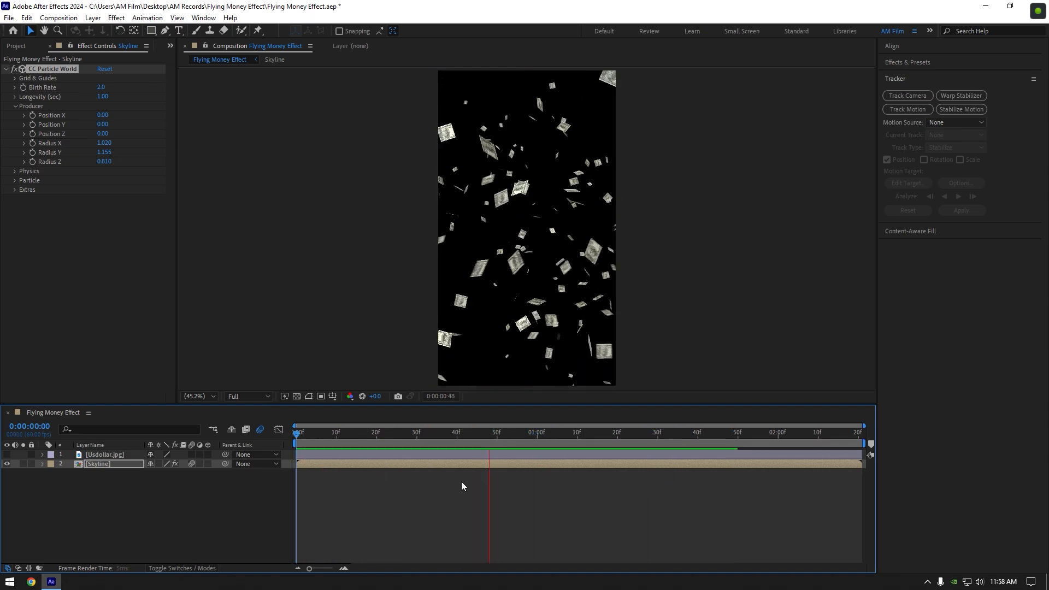
{"action": "left_click", "coordinate": [843, 432]}
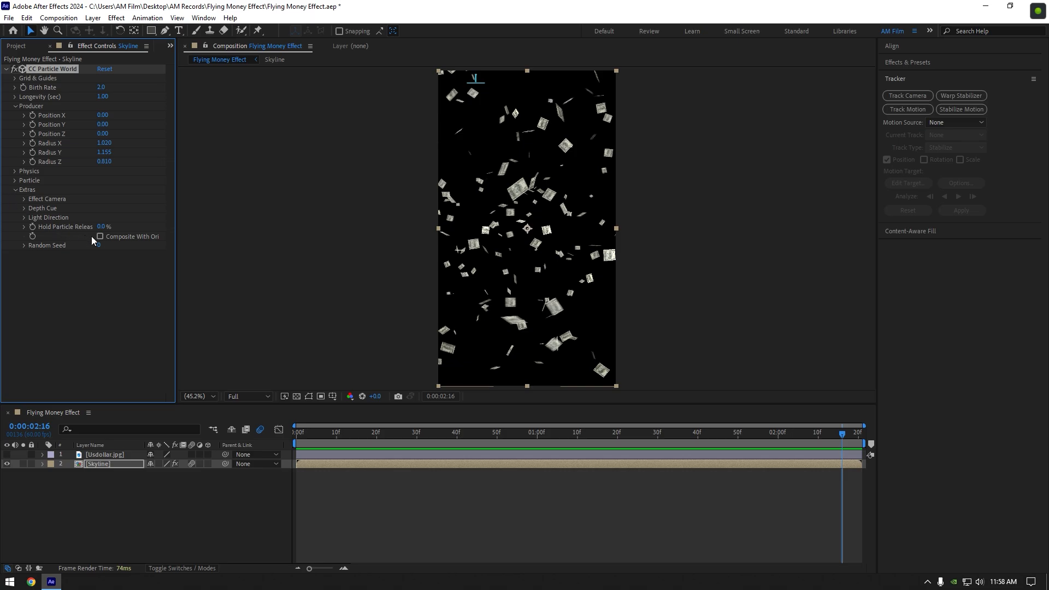
Step: Enable Composite With Original in Extras to show the car footage
{"action": "left_click", "coordinate": [99, 237]}
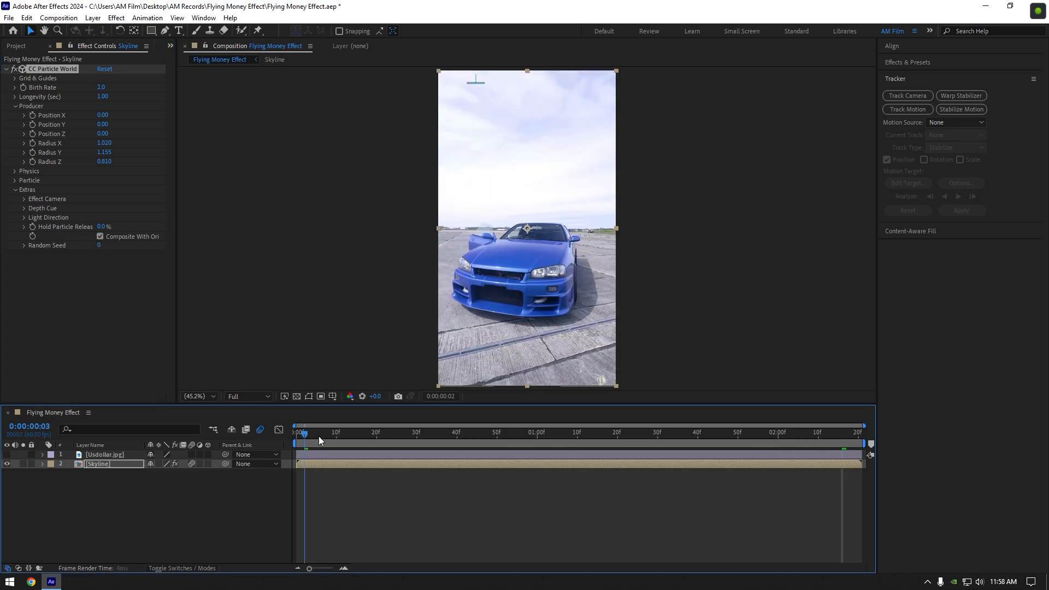